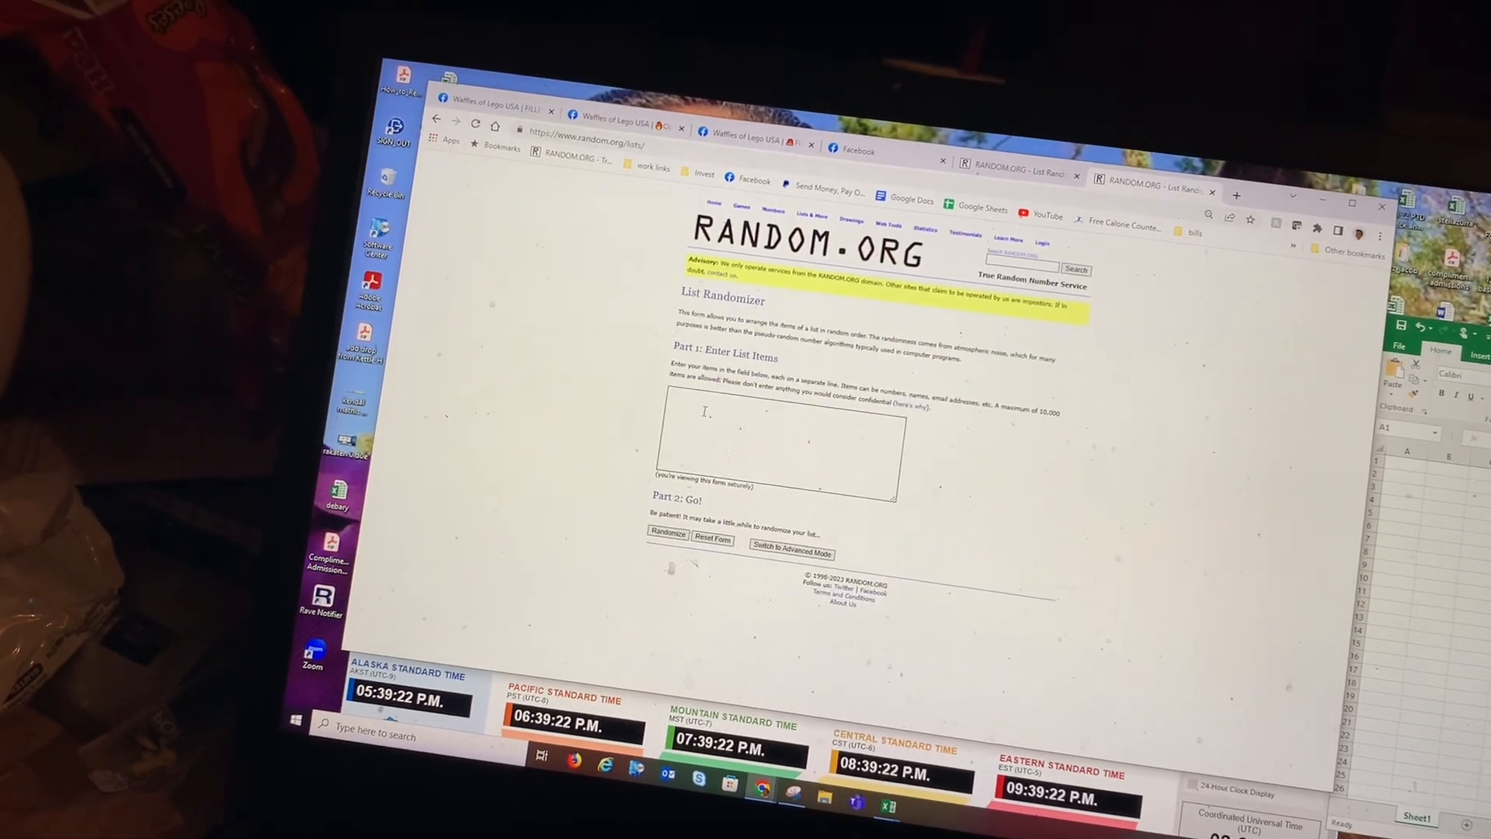
Step: Shuffle the 95 names twice on RANDOM.ORG and select the randomized results
{"action": "left_click", "coordinate": [668, 533]}
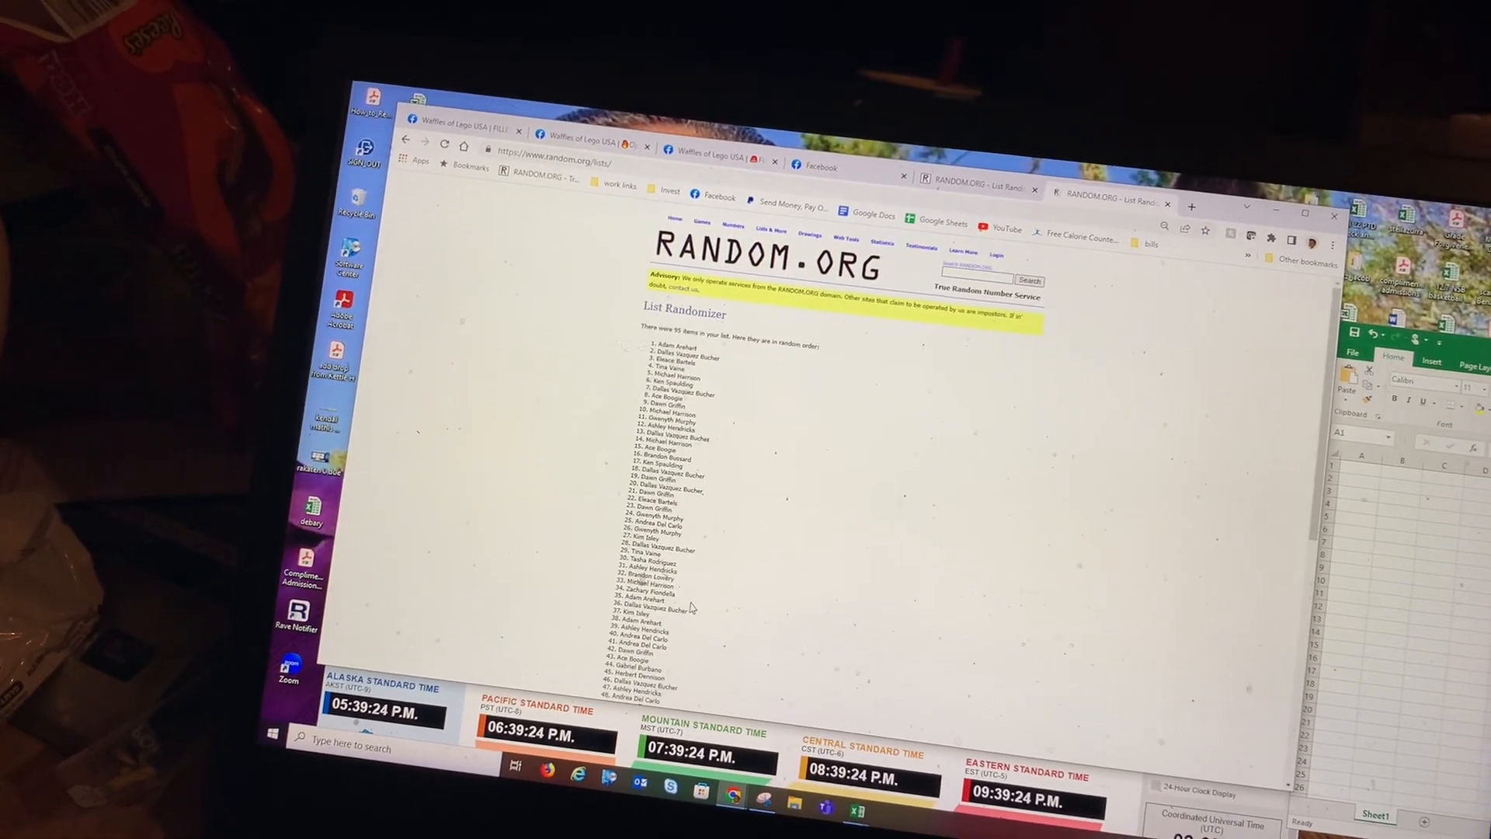
{"action": "scroll", "scroll_direction": "down", "scroll_amount": 3}
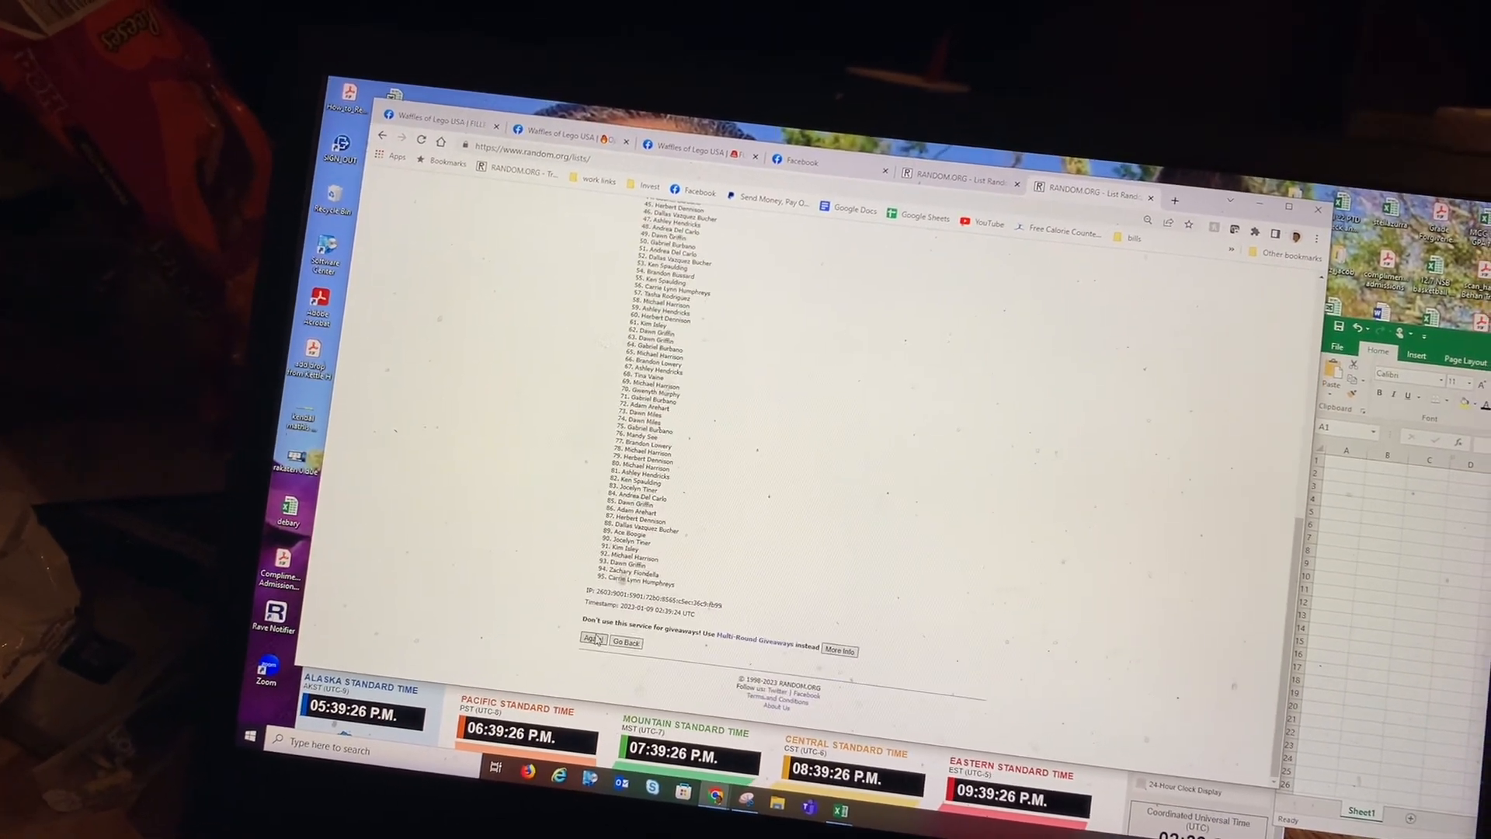
{"action": "left_click", "coordinate": [592, 639]}
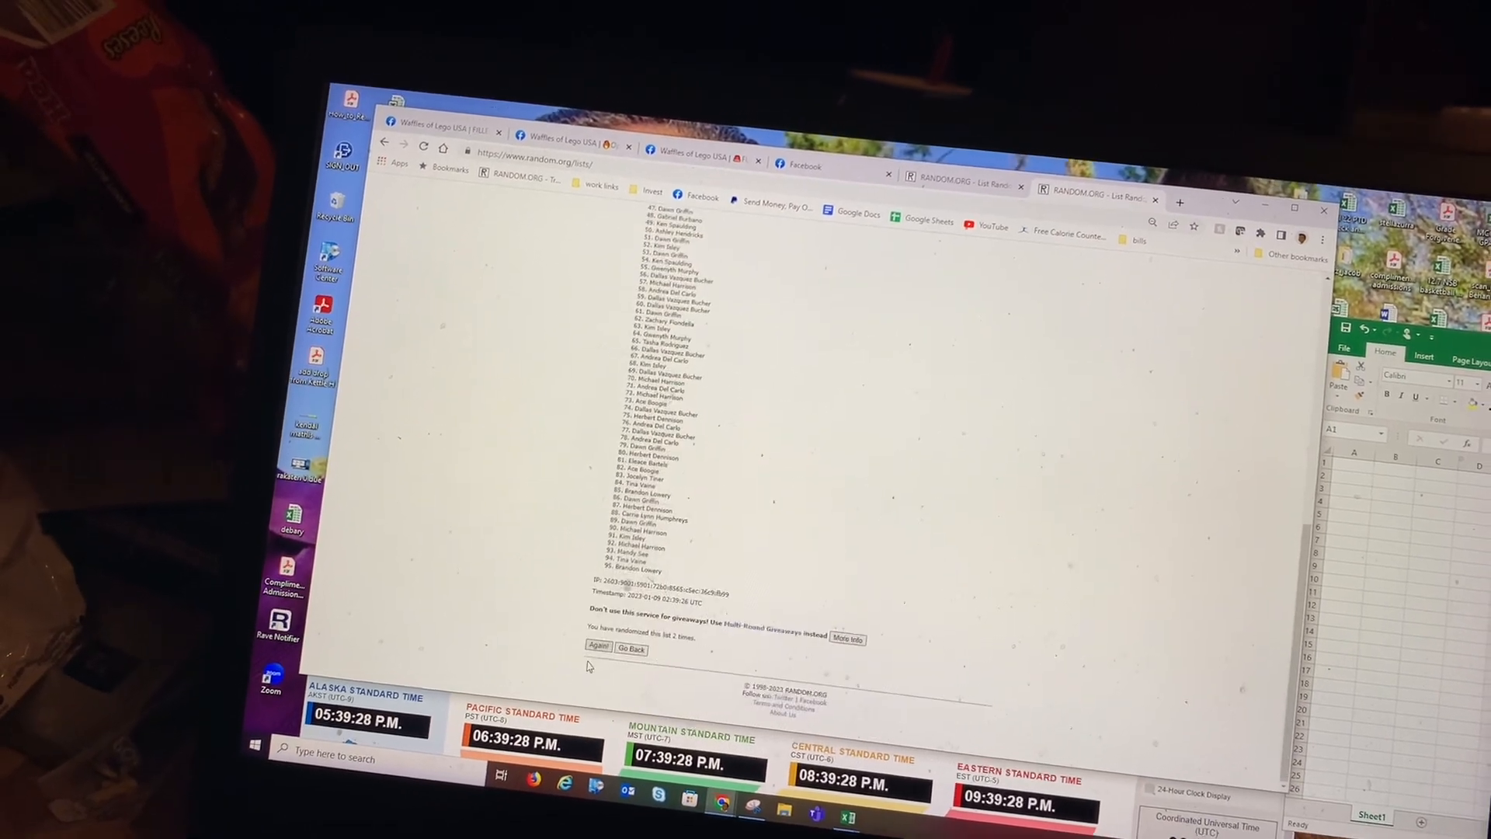
{"action": "left_click", "coordinate": [599, 647]}
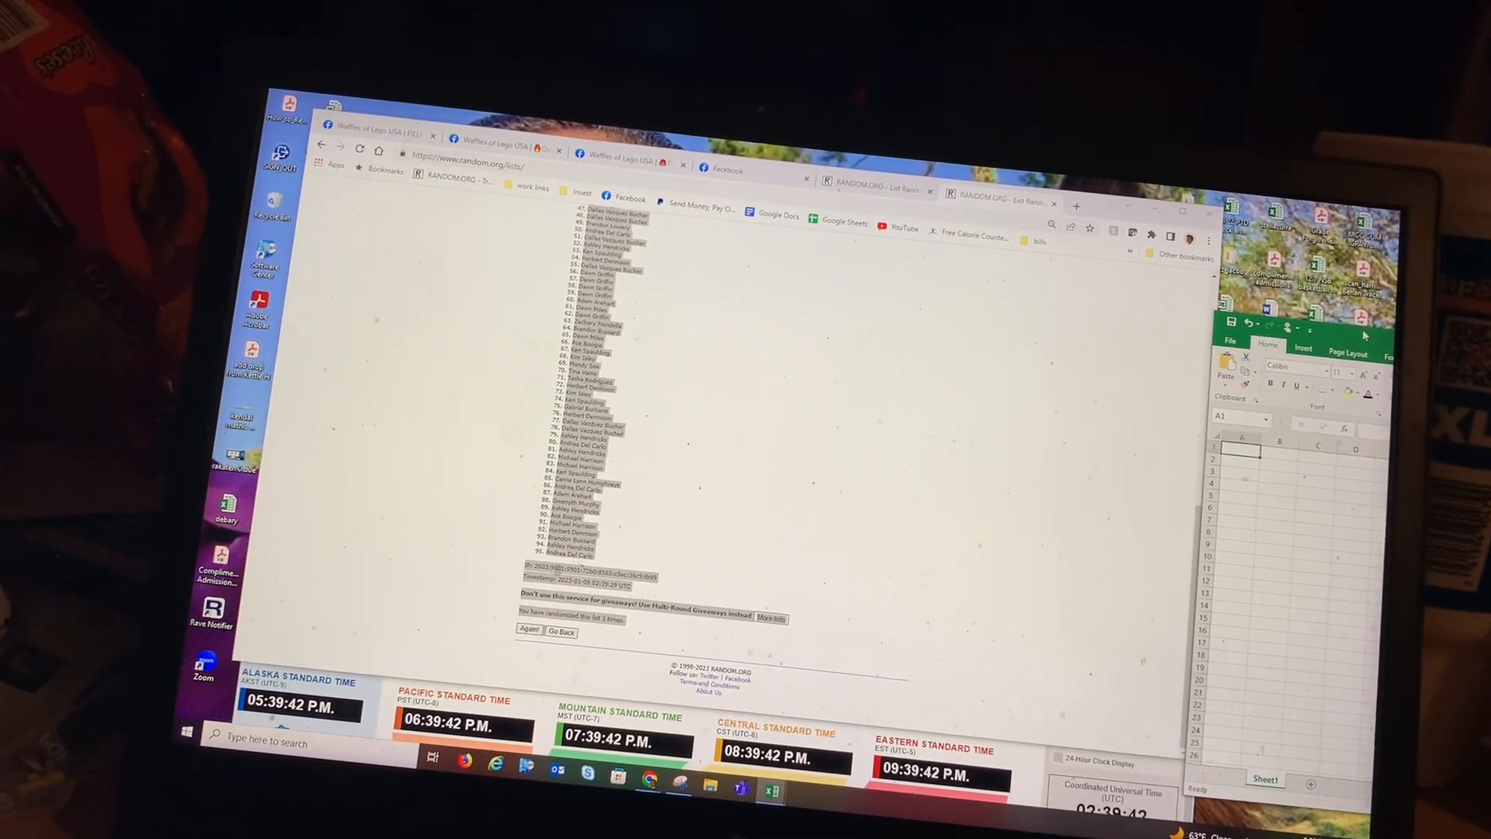
Step: Paste the randomized name list into cell A1 of the blank Excel sheet
{"action": "right_click", "coordinate": [837, 366]}
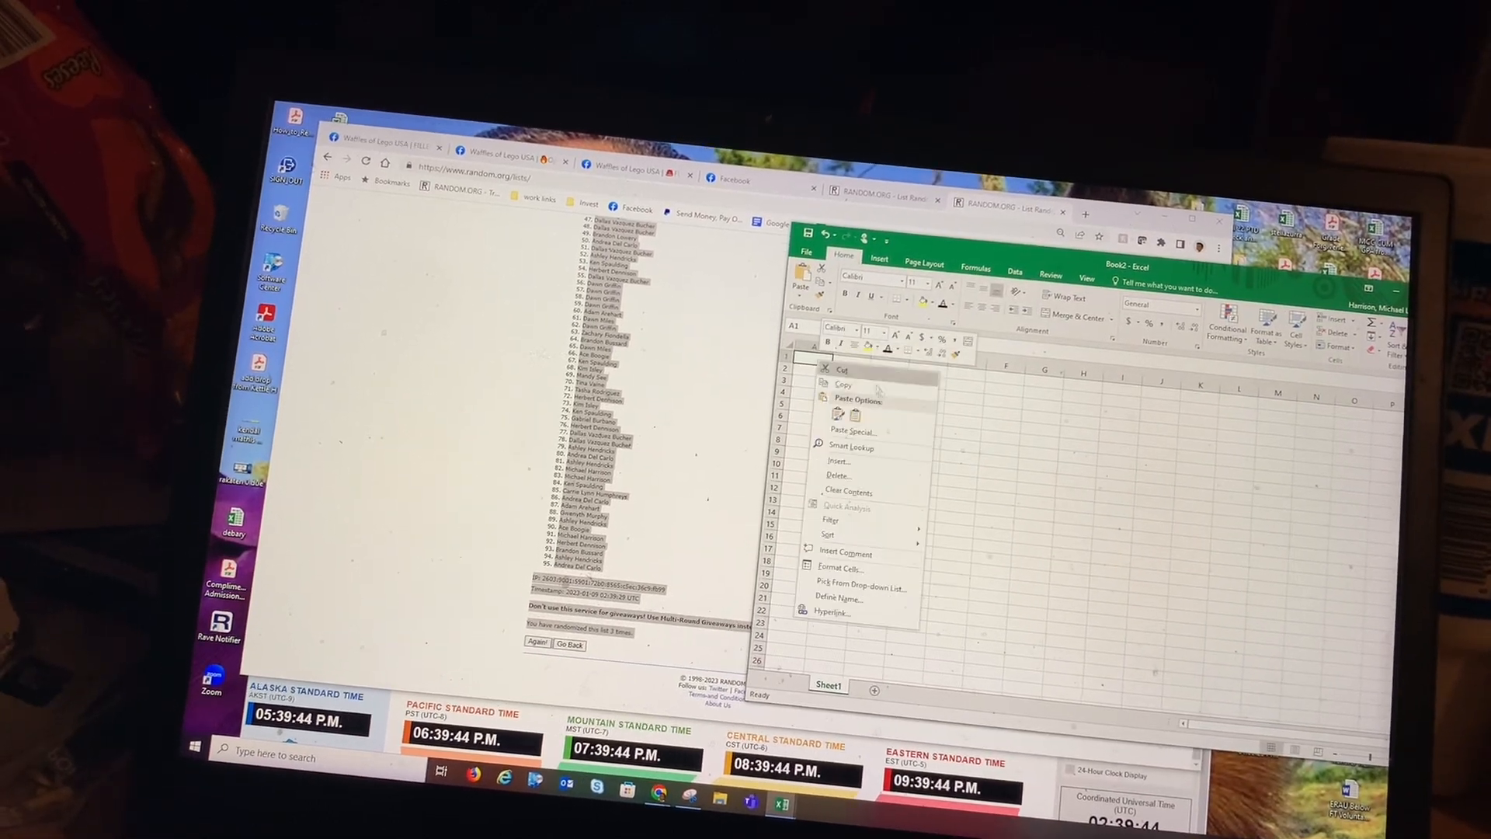
{"action": "left_click", "coordinate": [837, 412]}
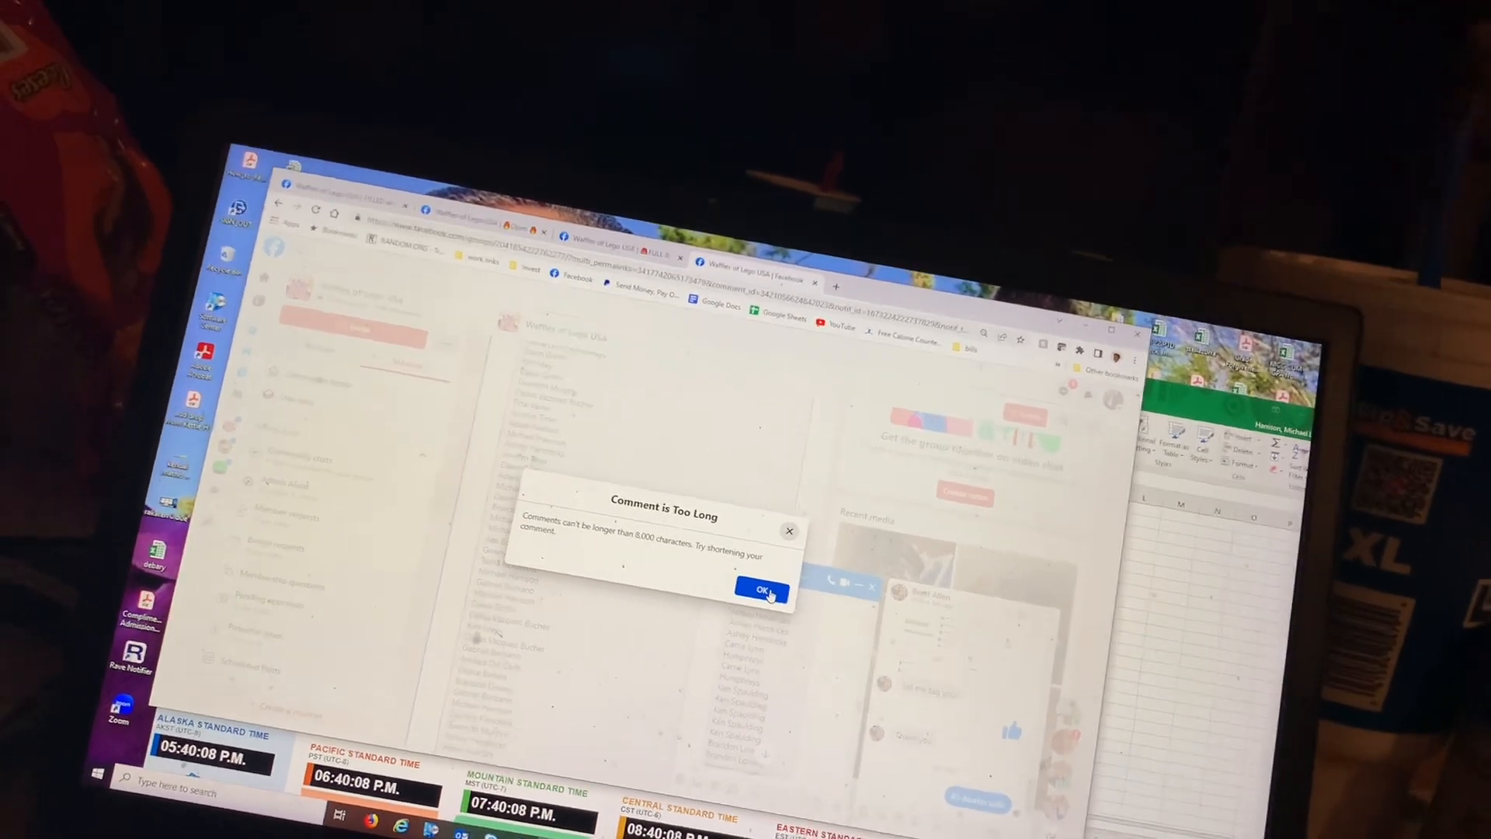
Step: Click OK on Facebook's 'Comment is Too Long' warning
{"action": "left_click", "coordinate": [761, 589]}
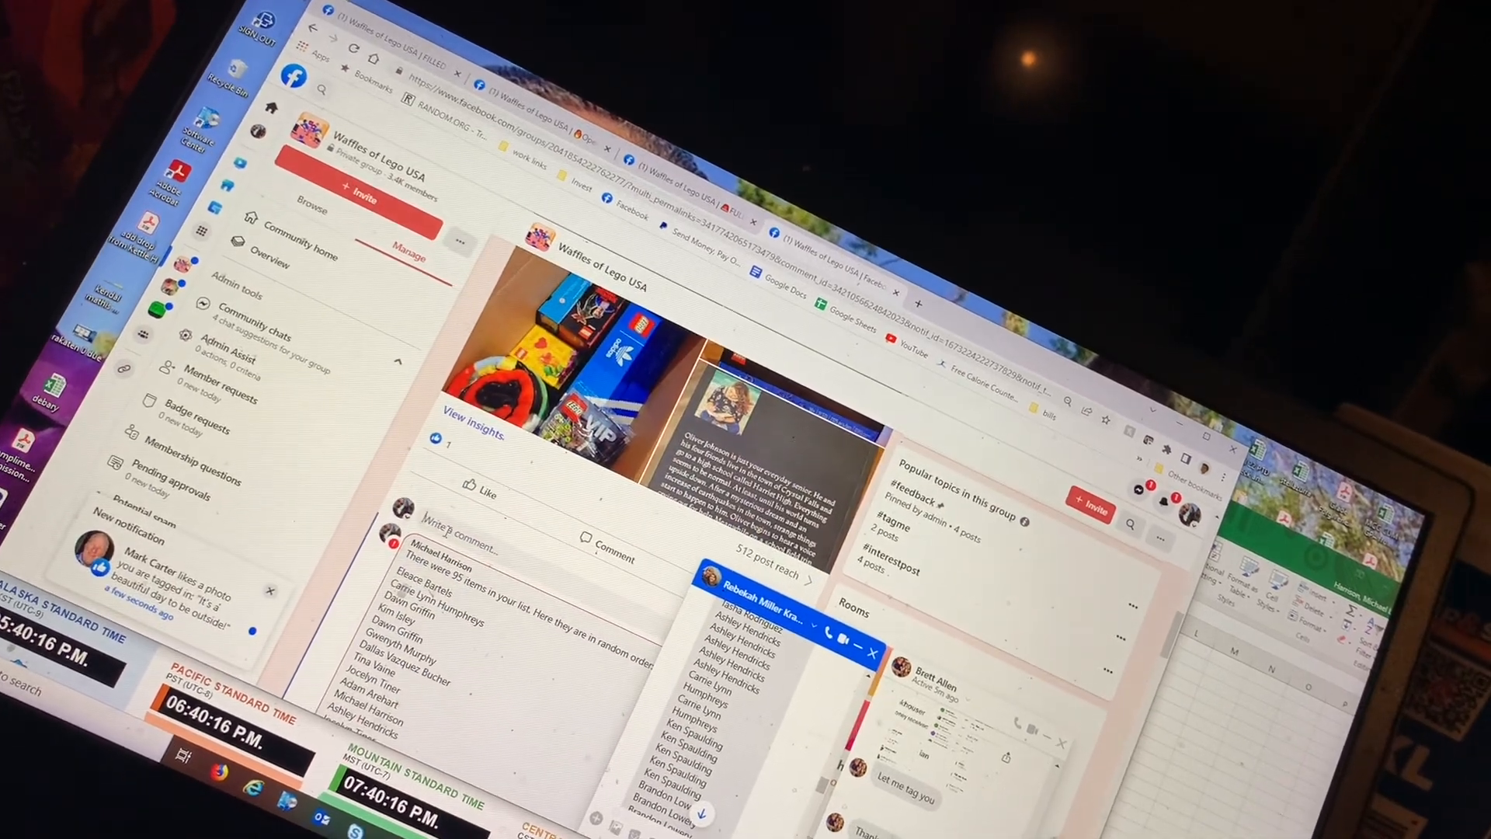
Step: Scroll down Excel column A to review the names numbered 1 through 95
{"action": "right_click", "coordinate": [447, 532]}
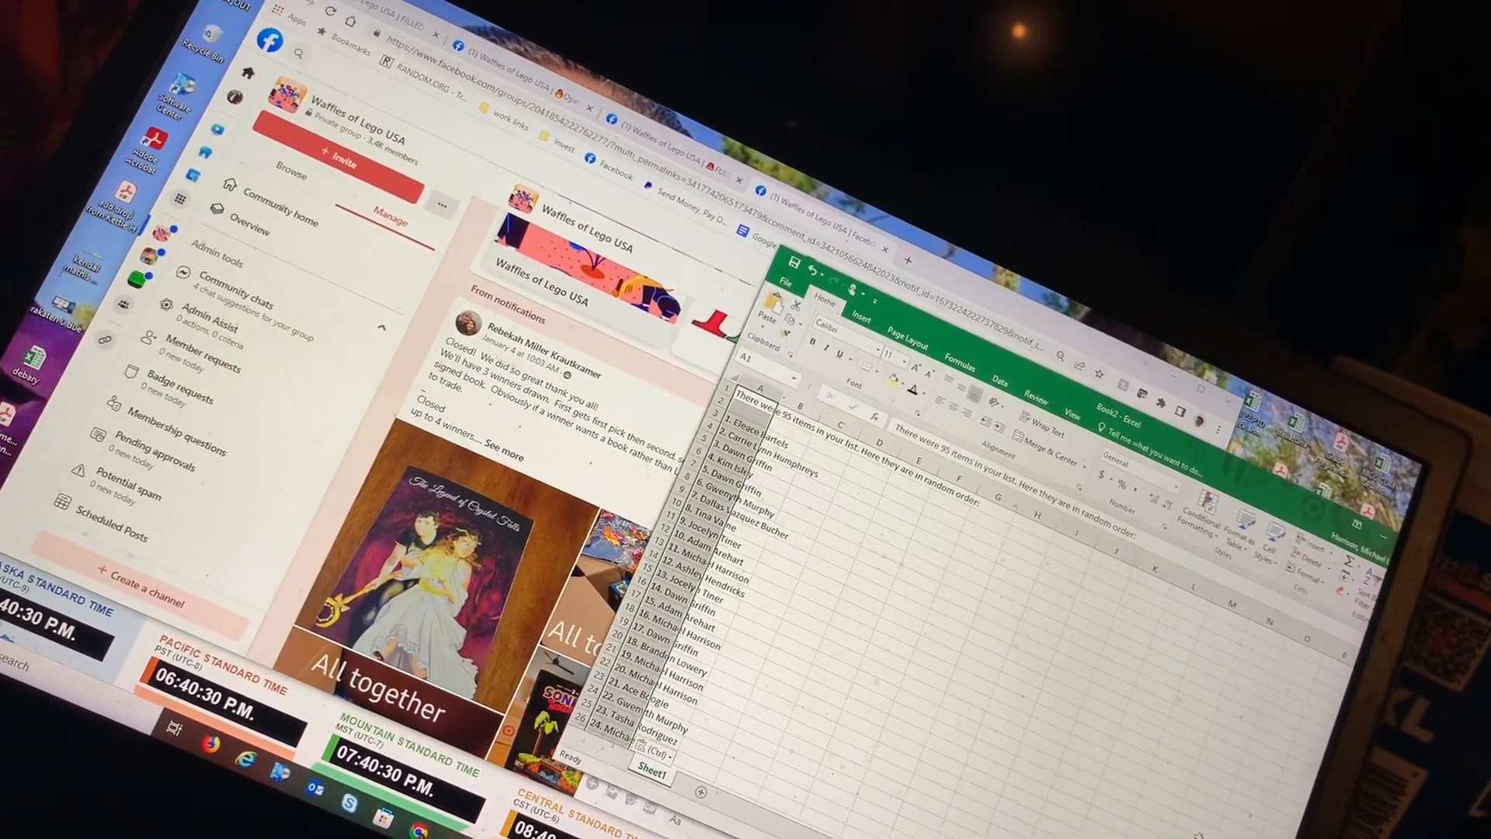
{"action": "scroll", "scroll_direction": "down", "scroll_amount": 3}
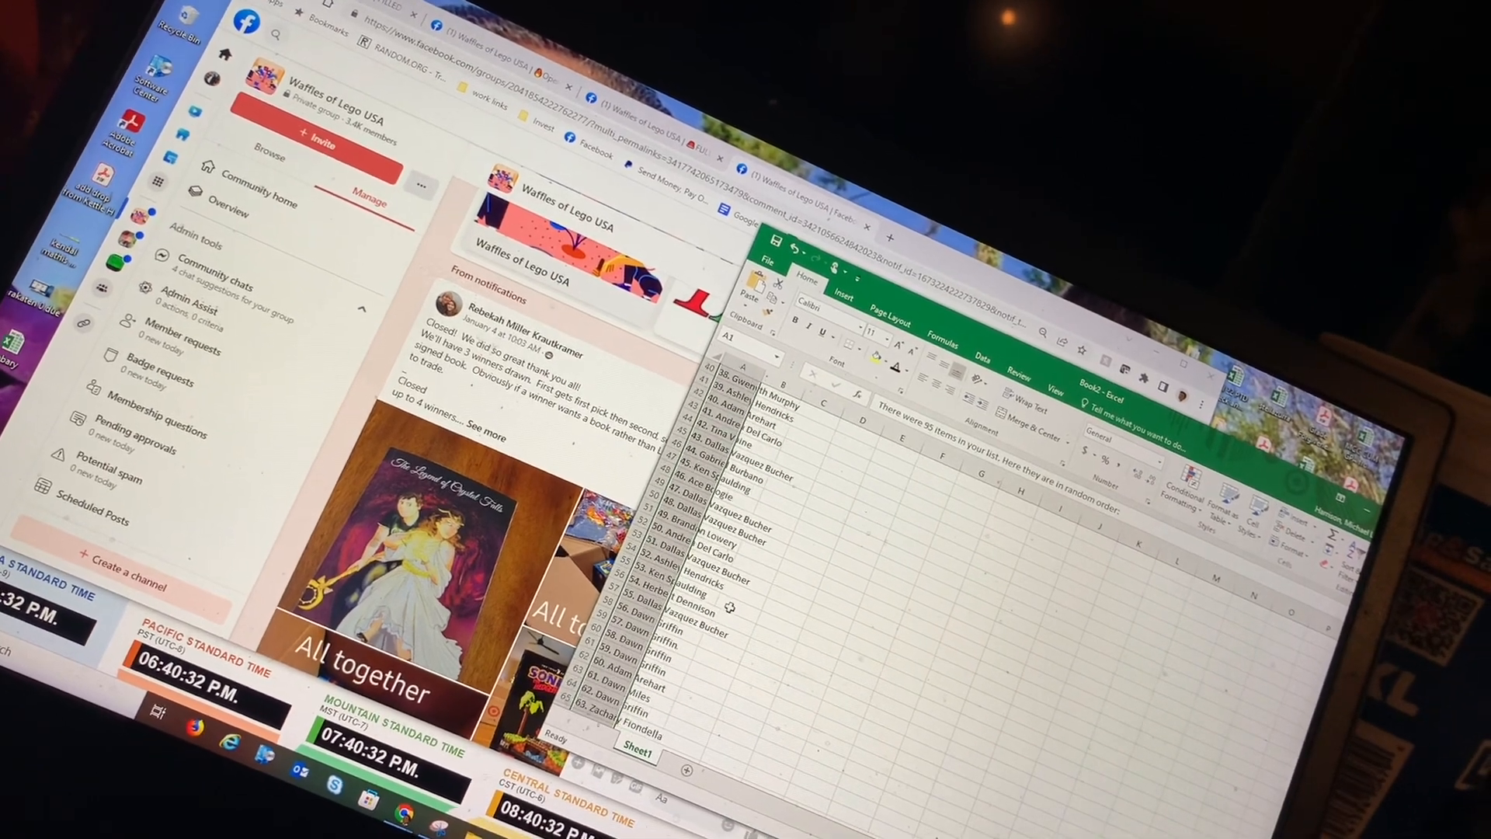
{"action": "scroll", "scroll_direction": "down", "scroll_amount": 3}
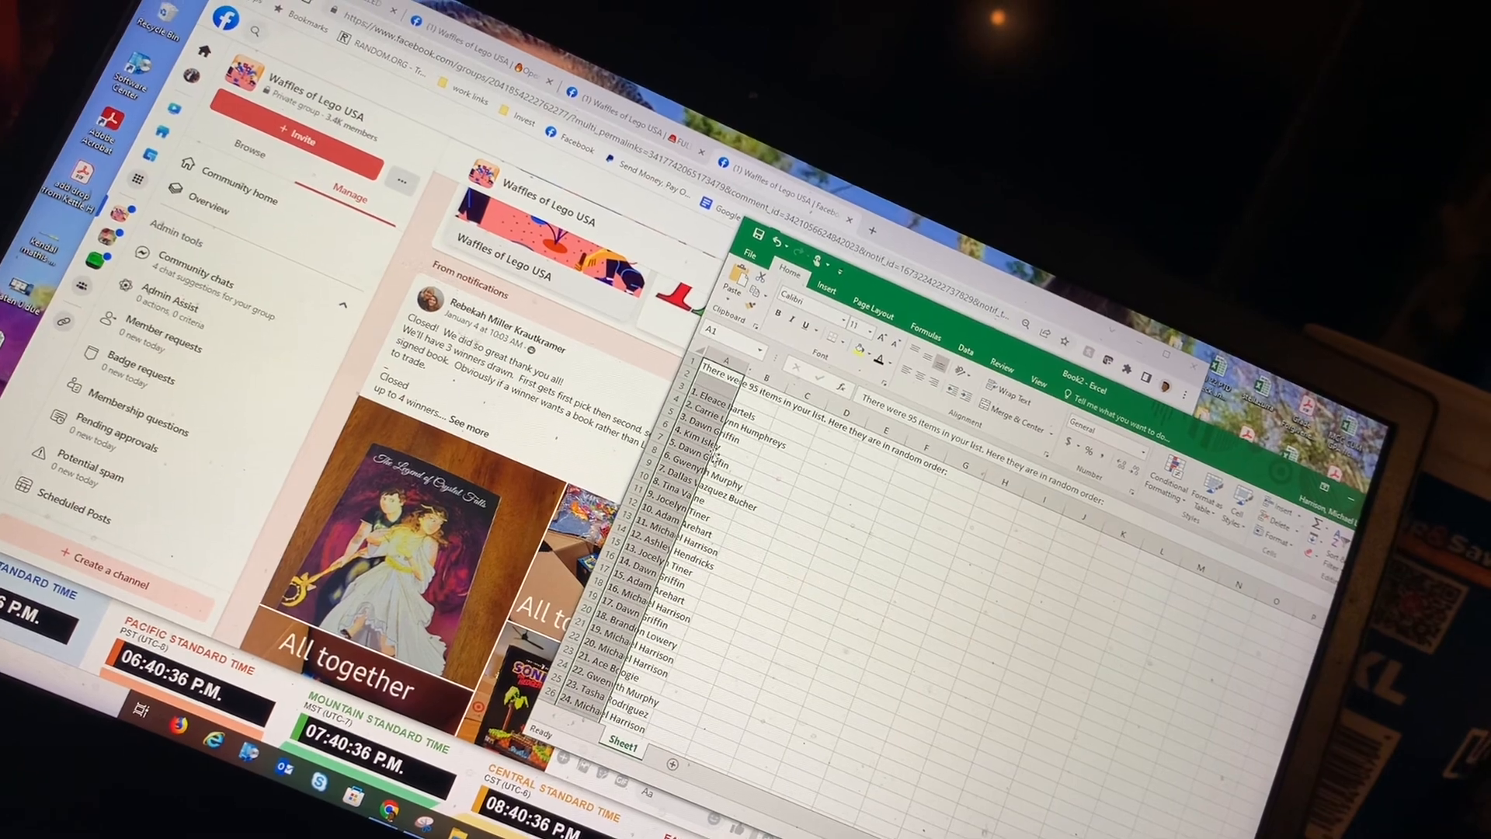
{"action": "scroll", "scroll_direction": "down", "scroll_amount": 3}
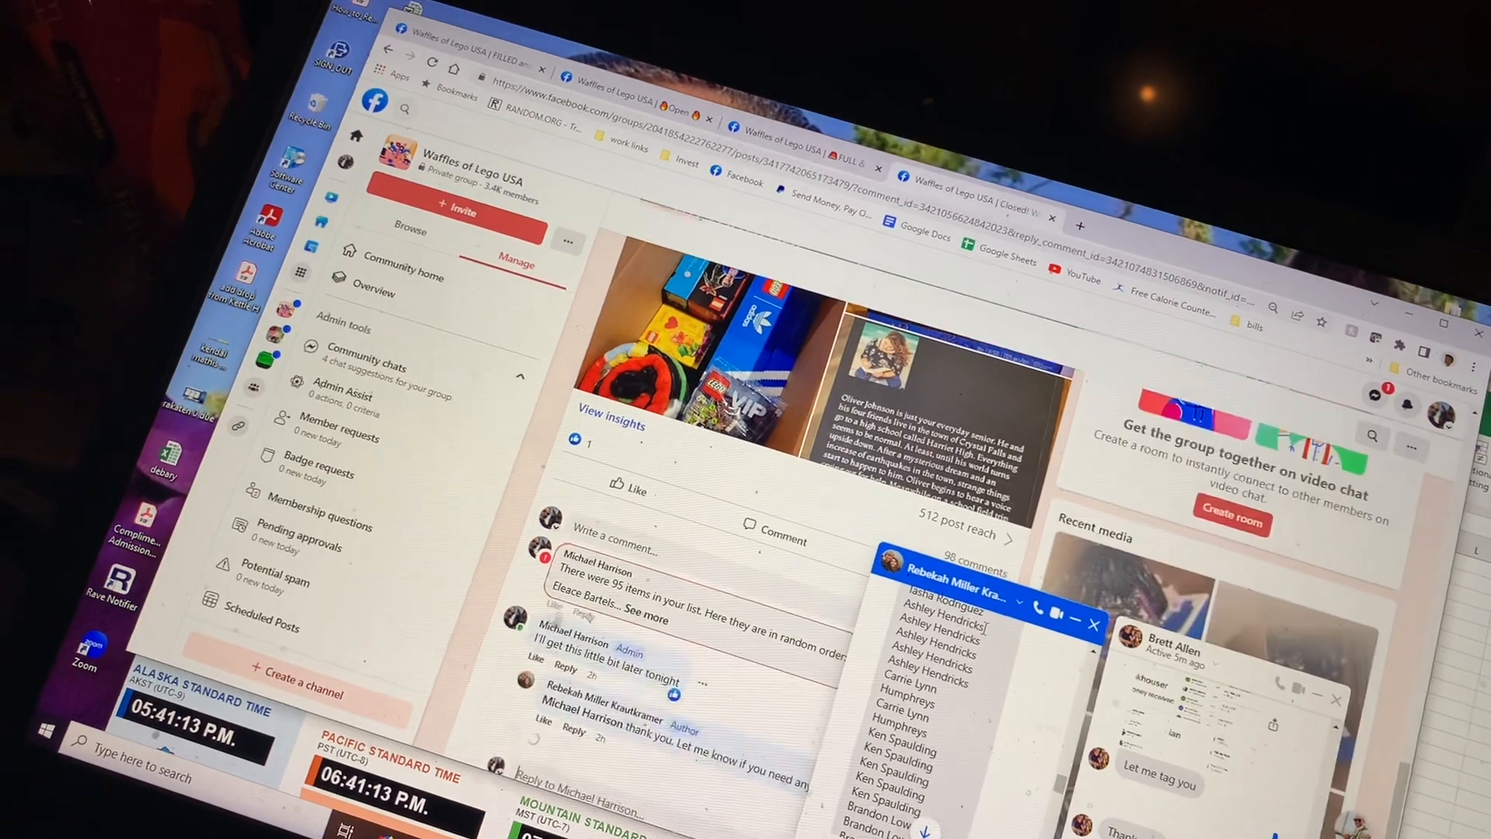
Step: Post names 1–30 as a Facebook comment, then paste names 31–60 into a new comment
{"action": "scroll", "scroll_direction": "down", "scroll_amount": 3}
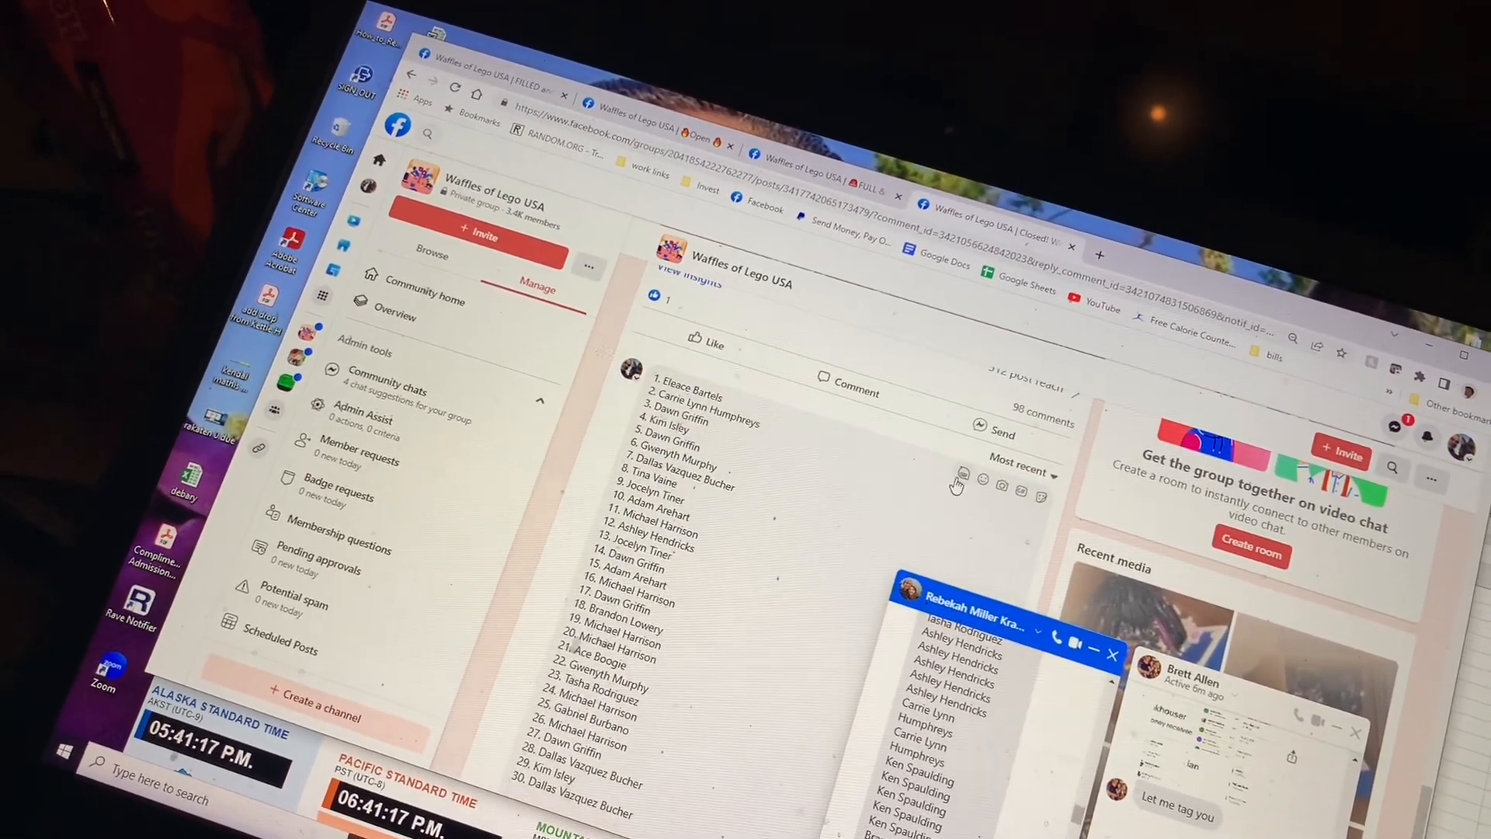
{"action": "scroll", "scroll_direction": "down", "scroll_amount": 3}
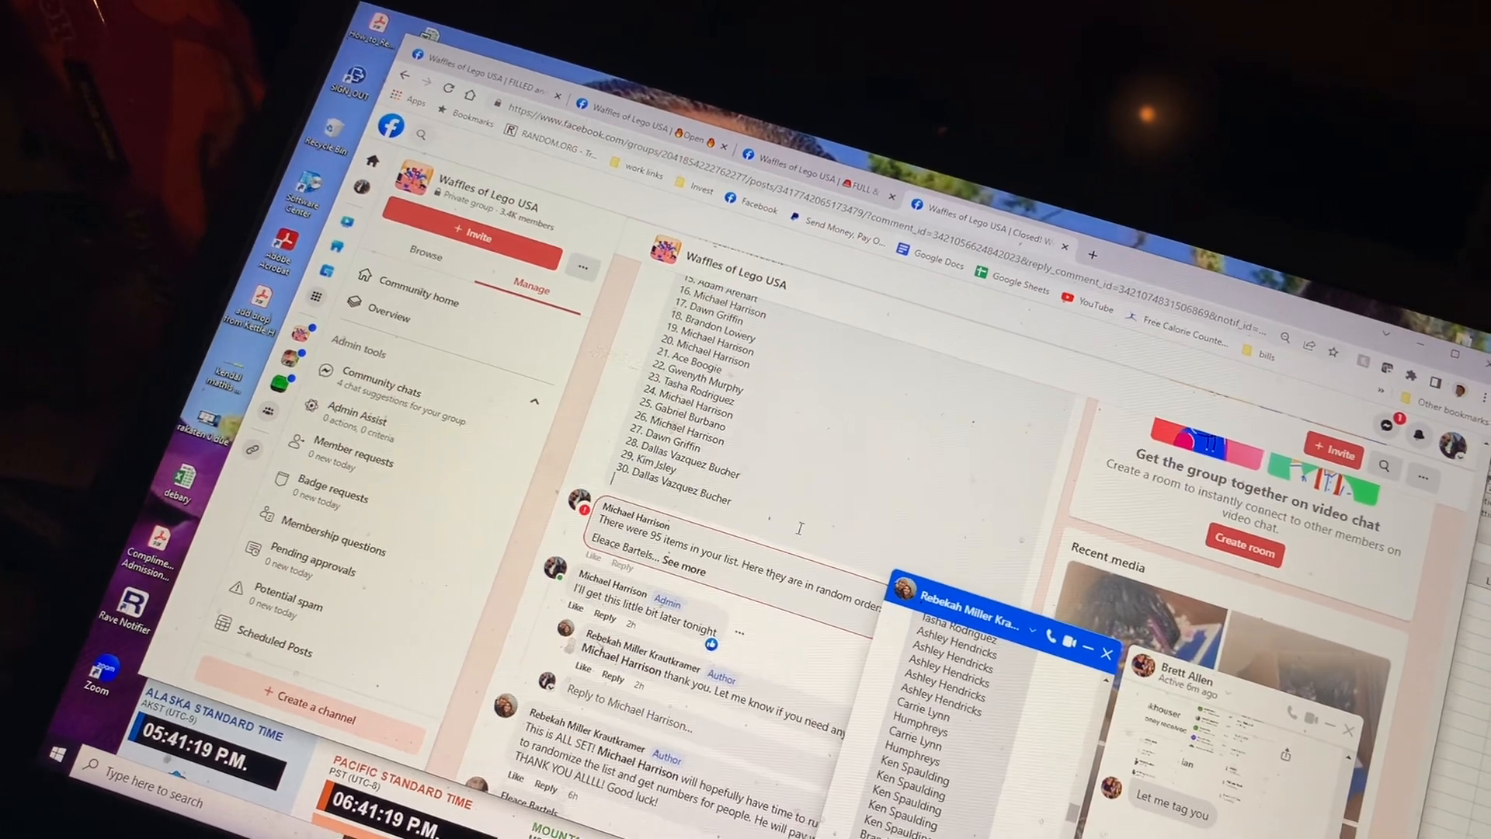
{"action": "scroll", "scroll_direction": "up", "scroll_amount": 3}
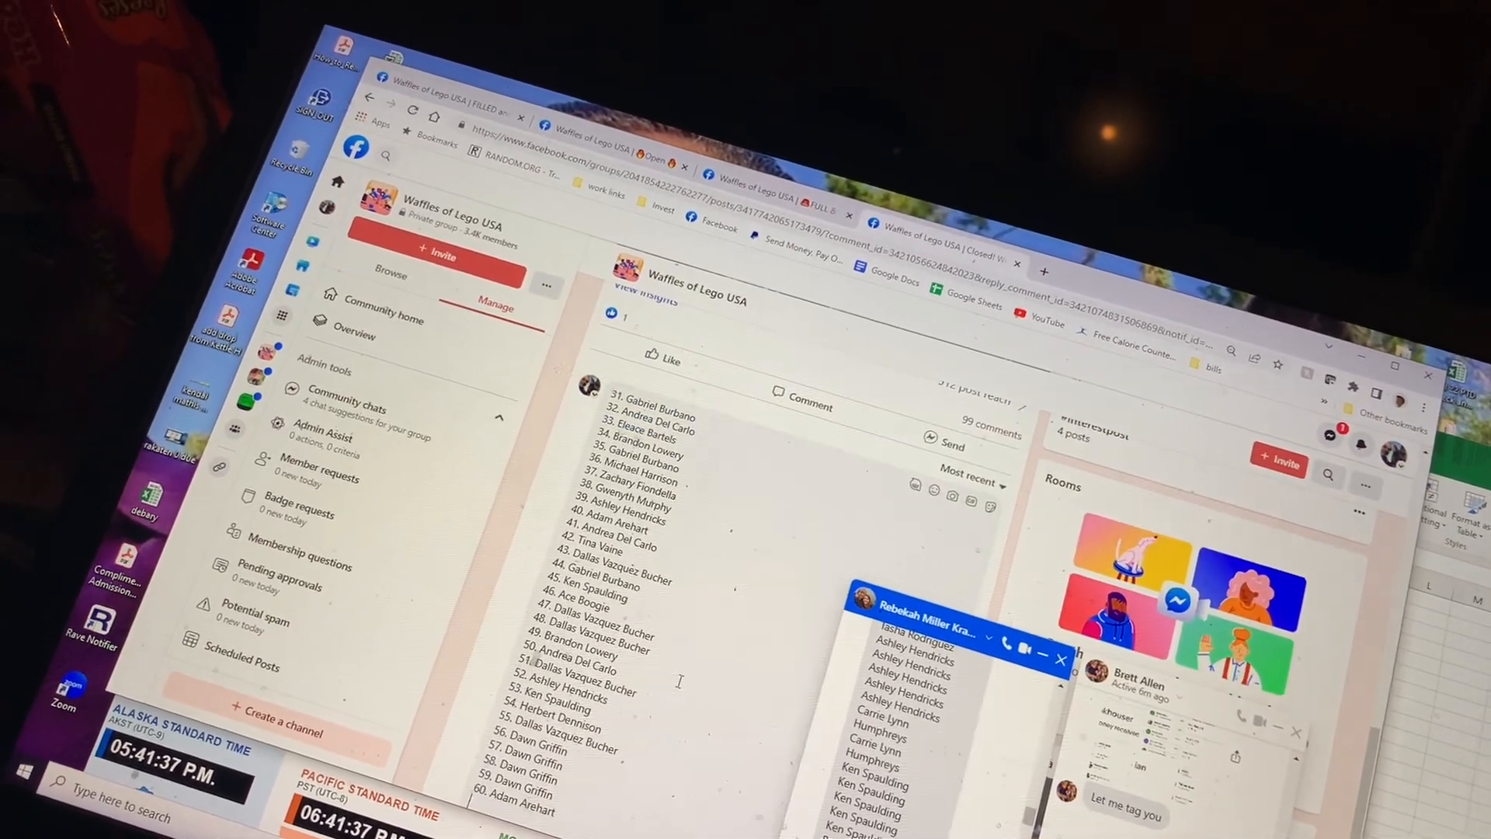
{"action": "scroll", "scroll_direction": "down", "scroll_amount": 3}
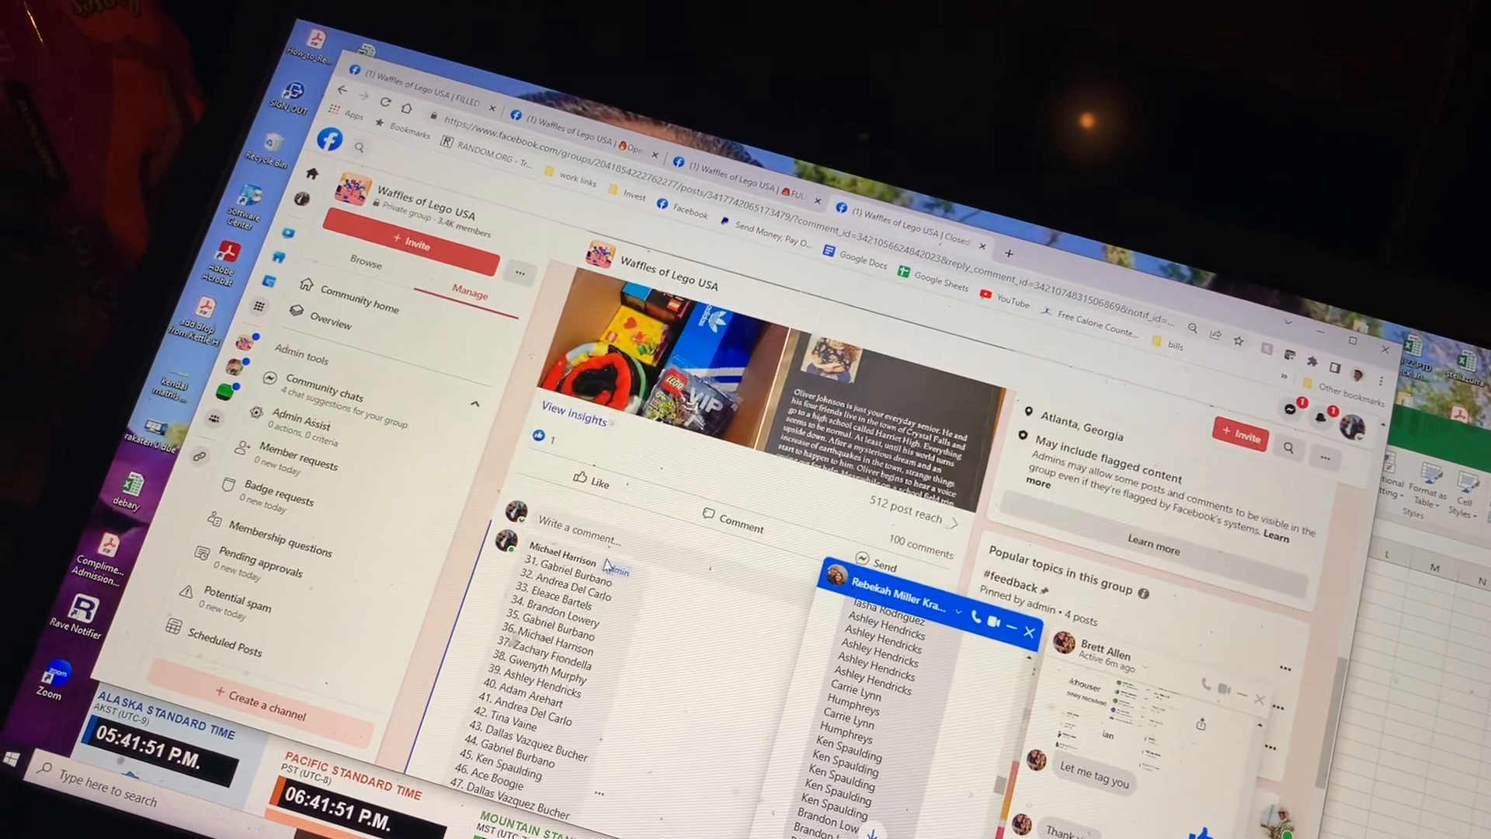
Step: Post the 31–60 comment and paste names 61–95 into the comment box
{"action": "scroll", "scroll_direction": "down", "scroll_amount": 3}
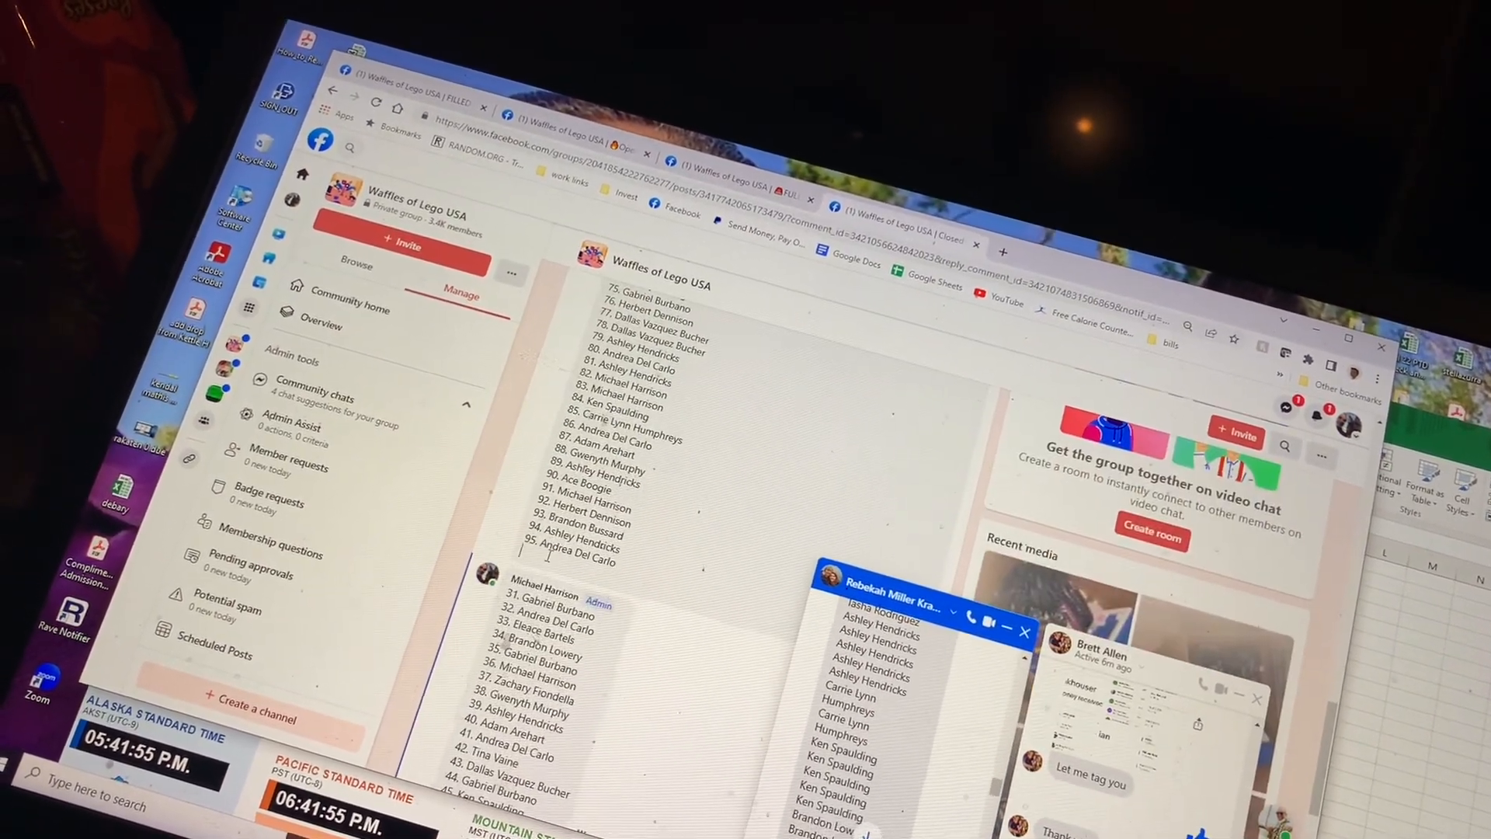
{"action": "scroll", "scroll_direction": "up", "scroll_amount": 3}
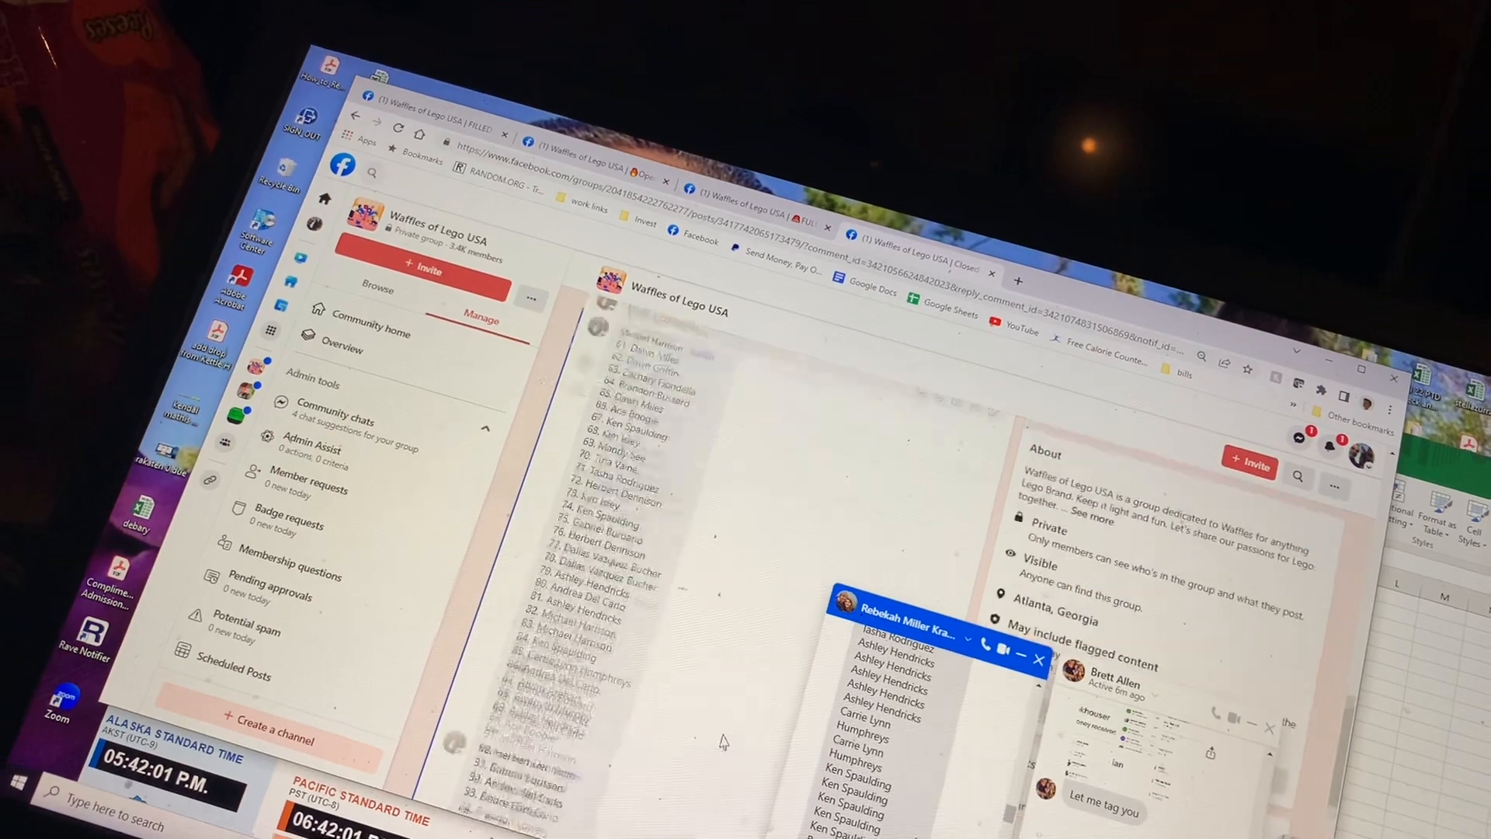
Step: Send the names 61–95 comment and scroll through all three batches
{"action": "left_click", "coordinate": [939, 522]}
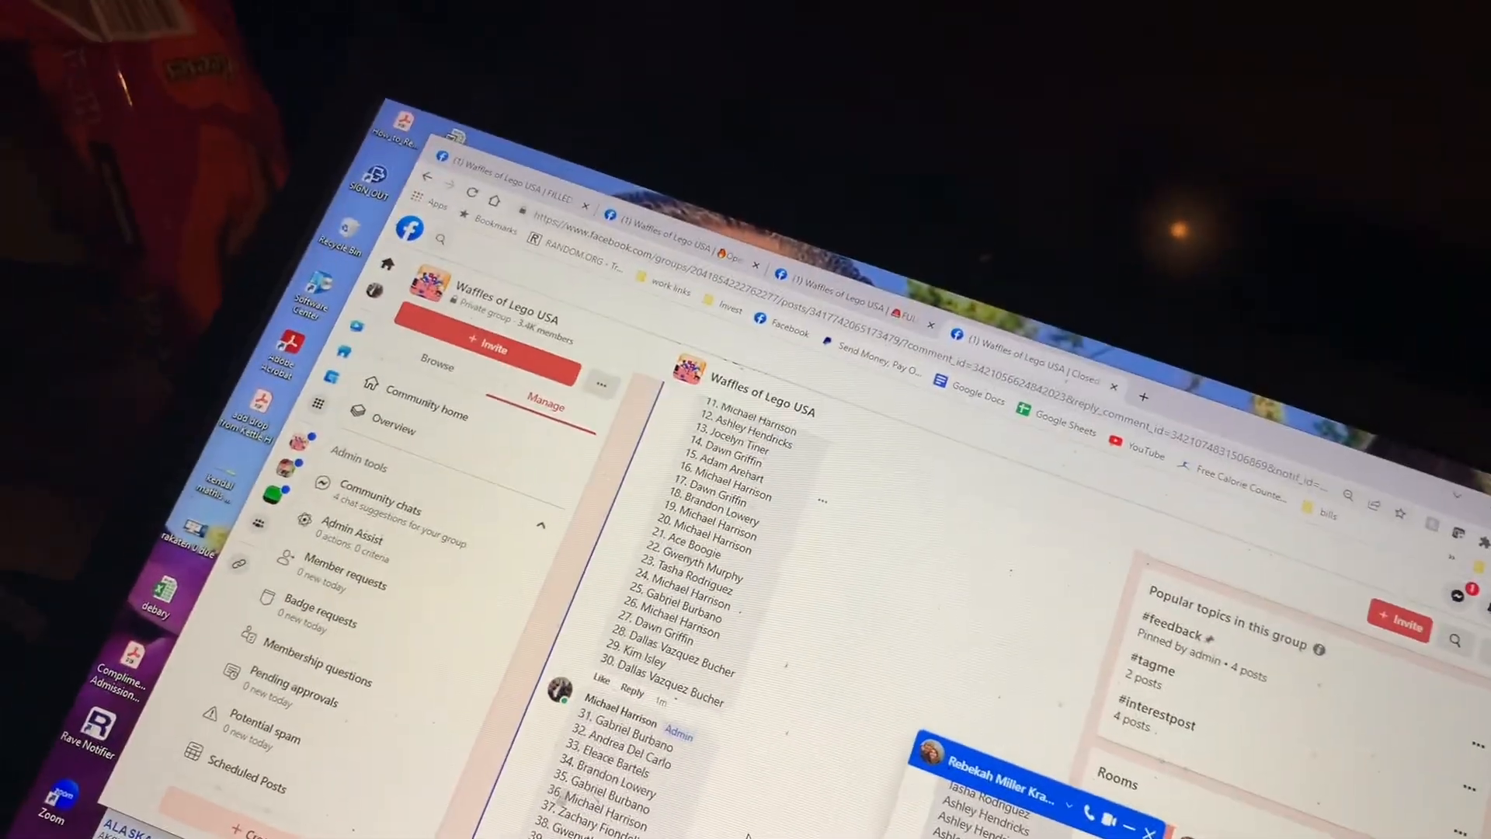
{"action": "scroll", "scroll_direction": "down", "scroll_amount": 3}
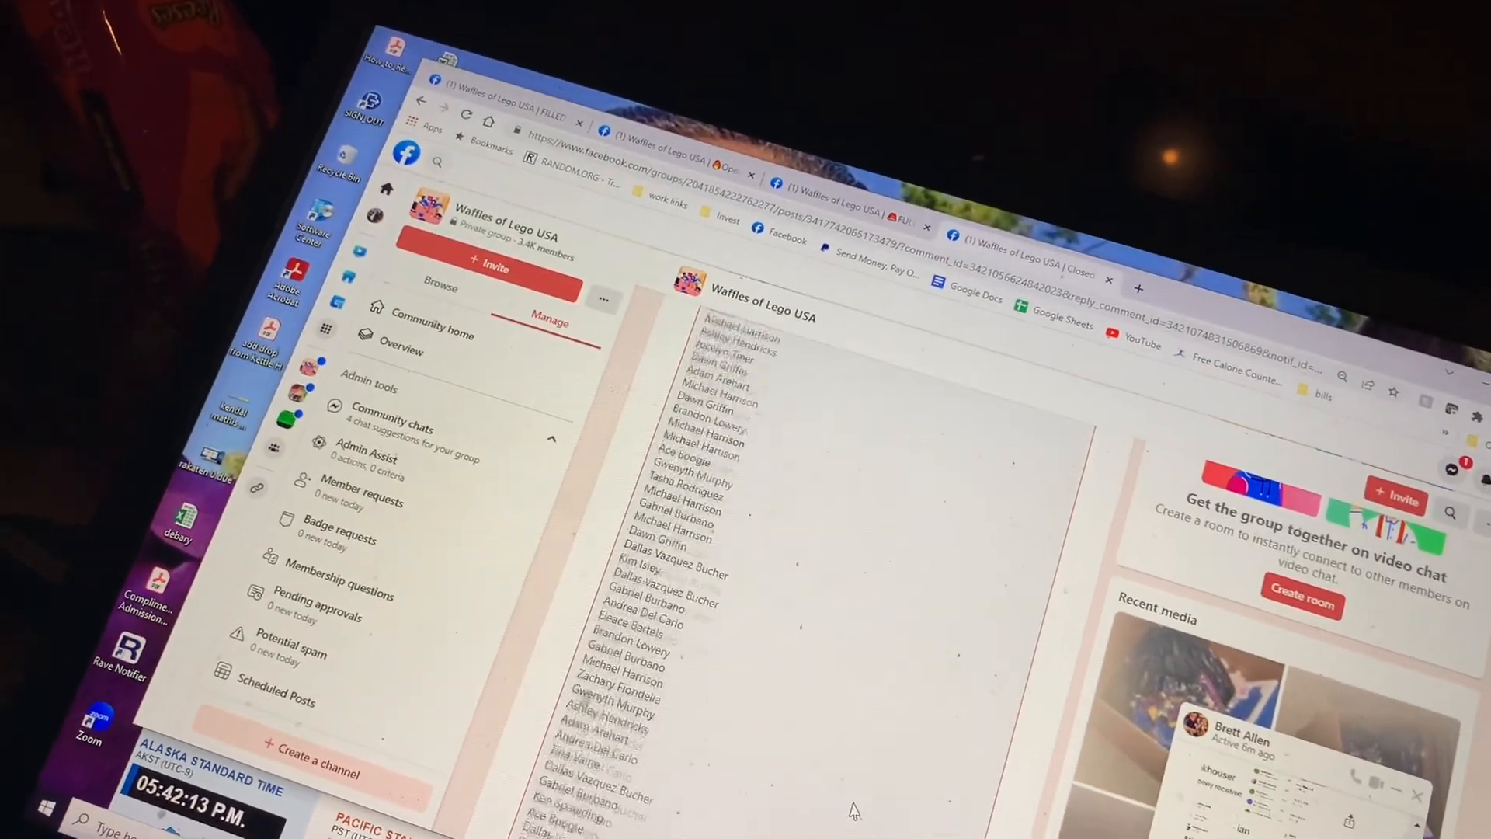
{"action": "scroll", "scroll_direction": "down", "scroll_amount": 3}
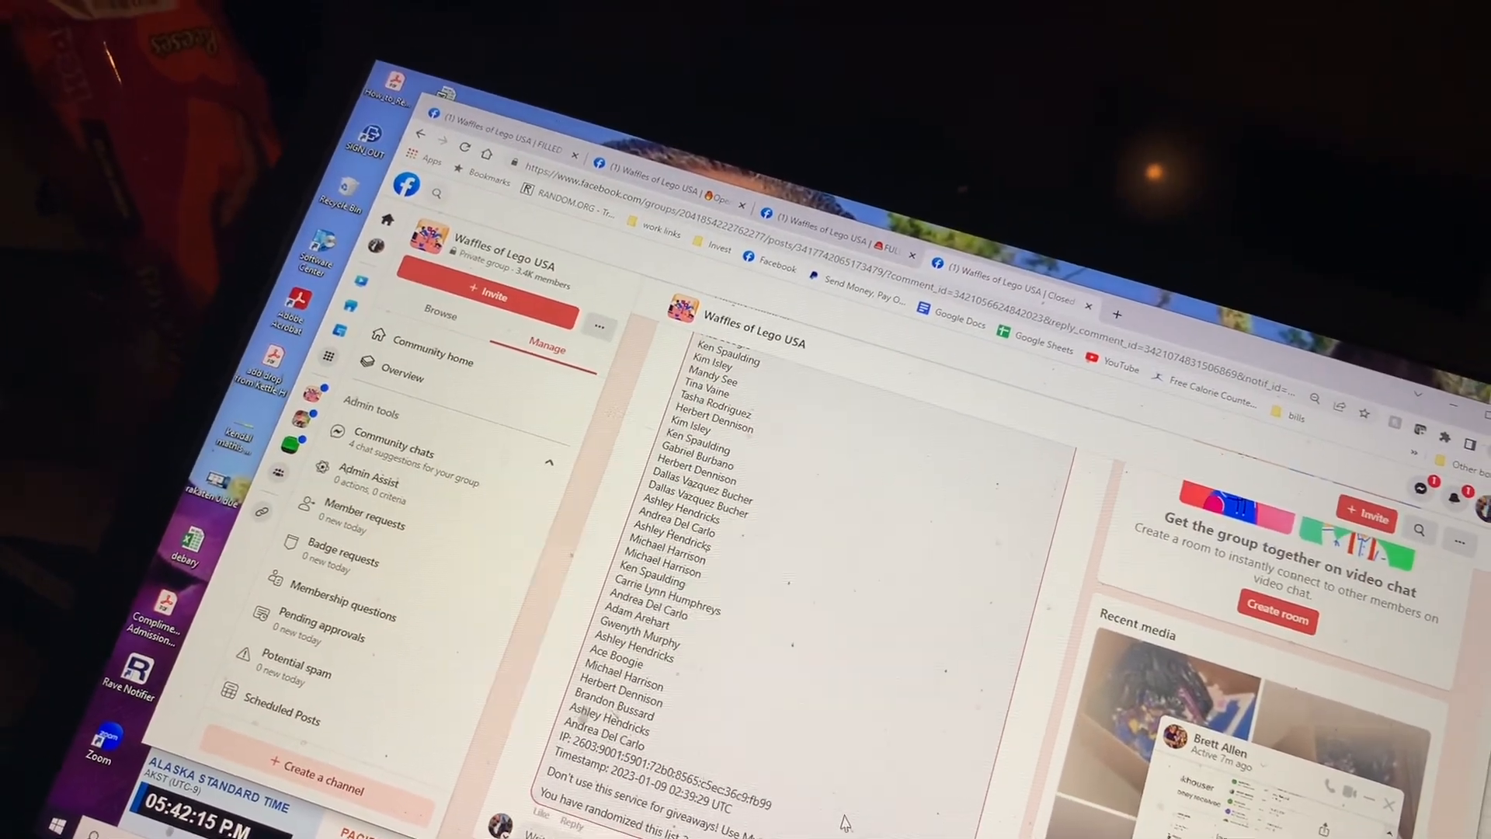
{"action": "scroll", "scroll_direction": "down", "scroll_amount": 3}
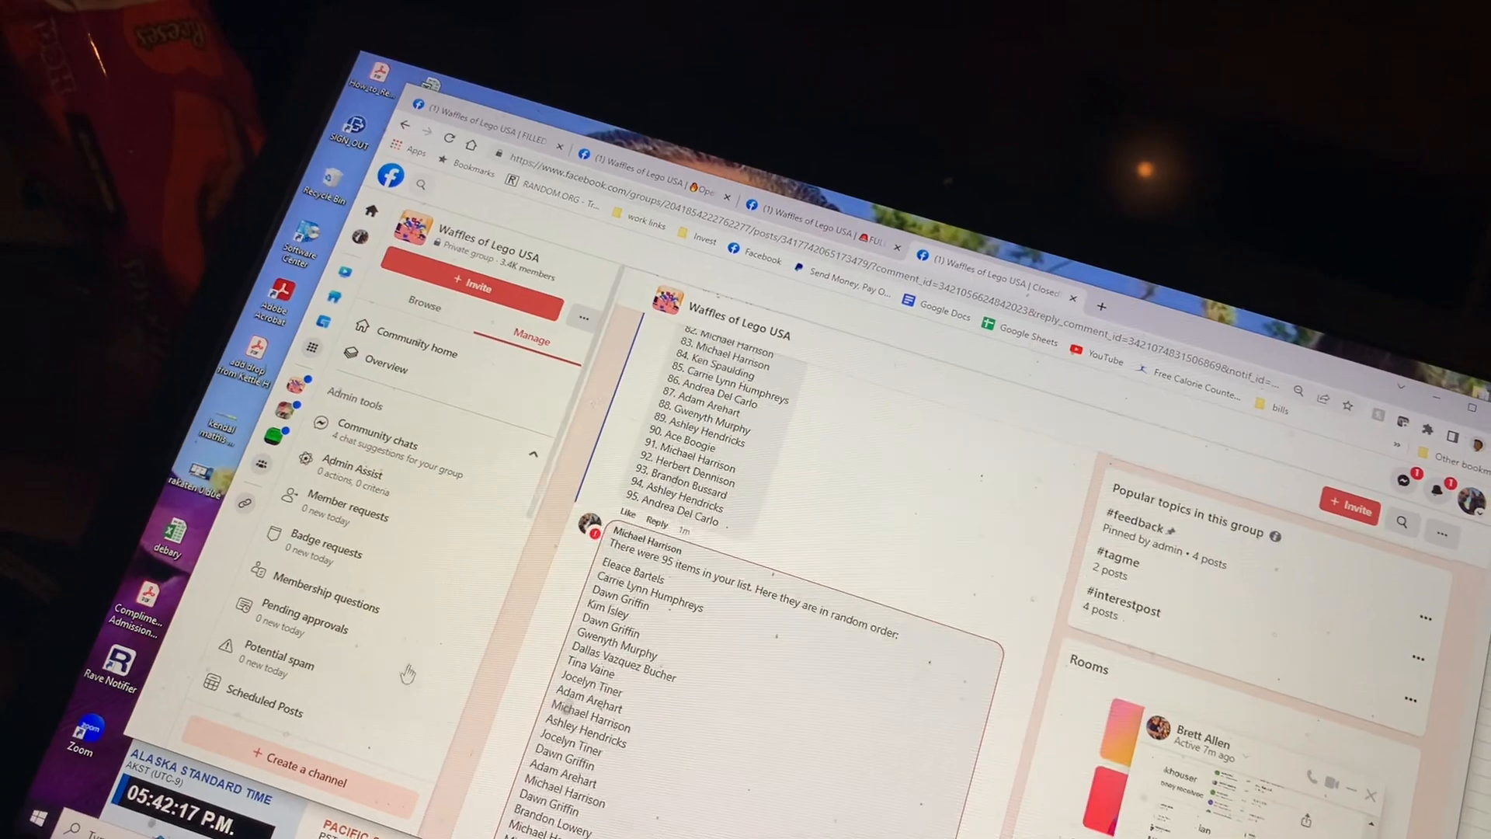